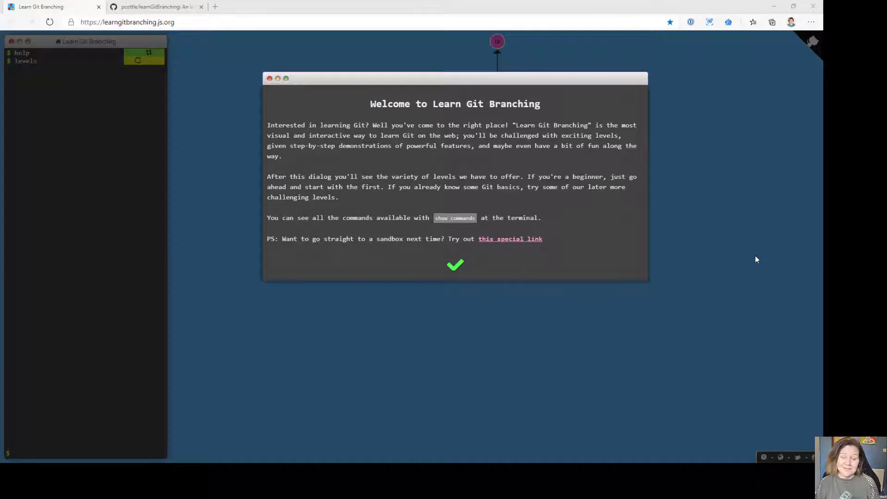
mouse_move(753, 255)
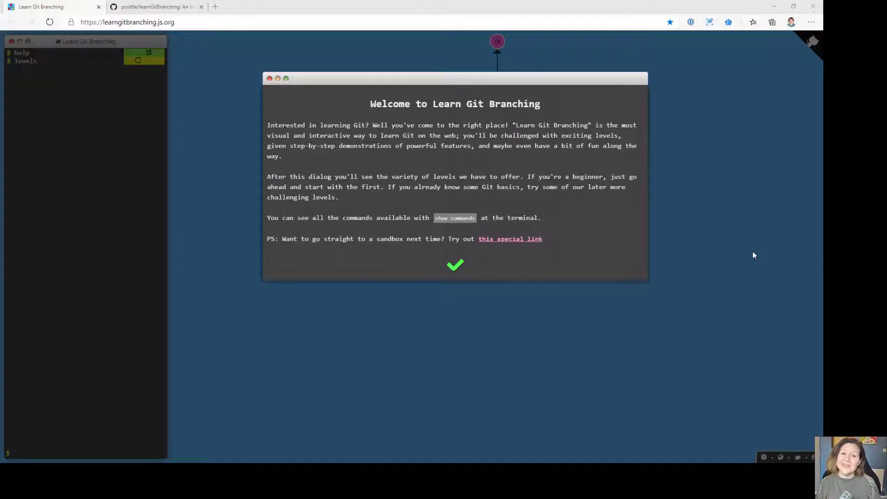
mouse_move(259, 148)
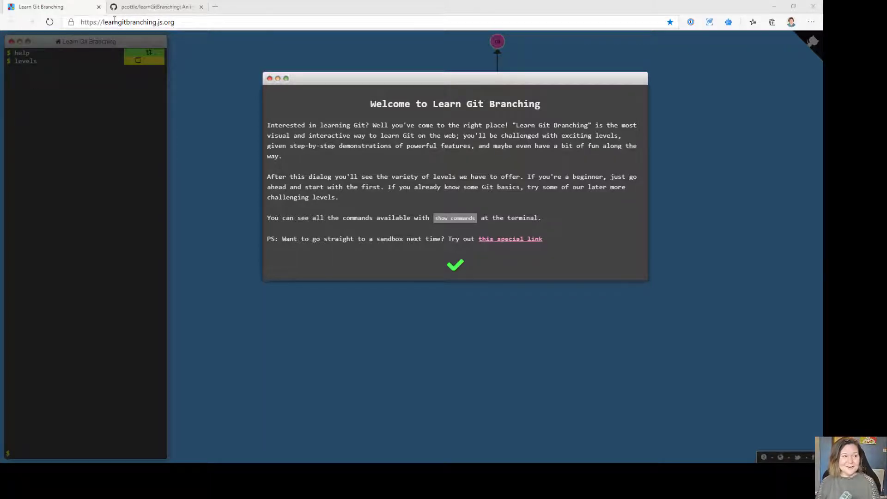
View the learnGitBranching GitHub repository and scroll through its files and About description
left_click(157, 6)
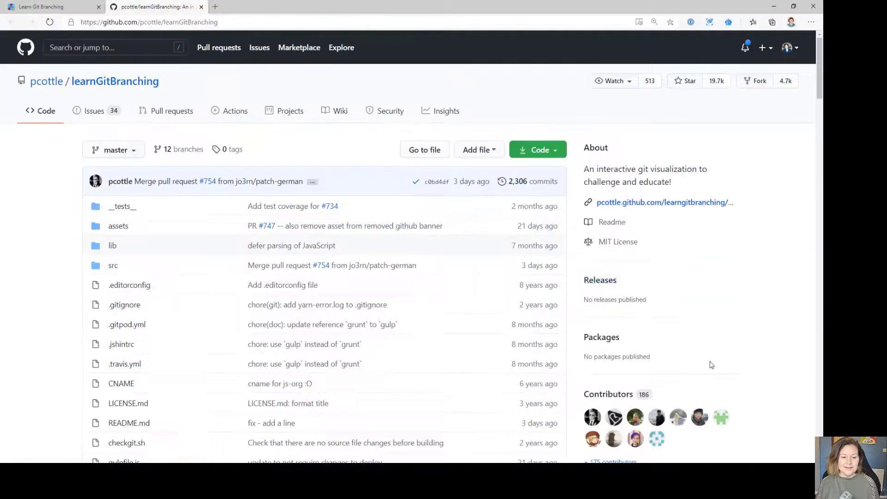
scroll("down", 3)
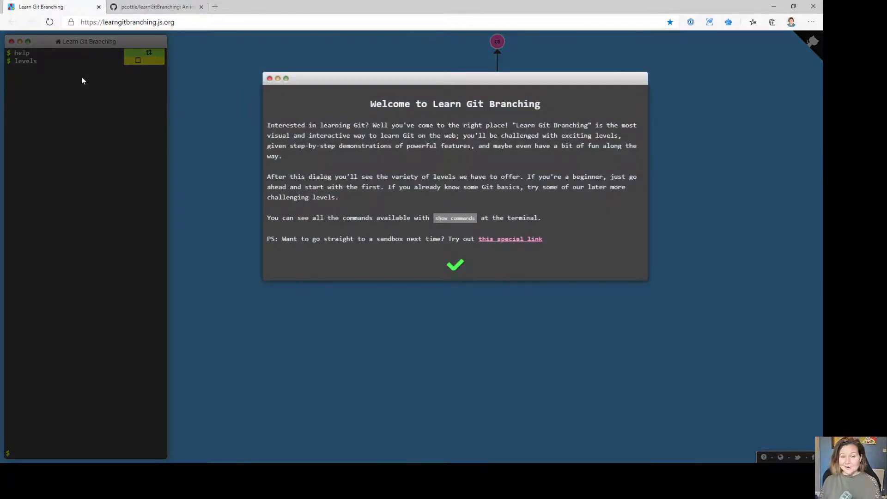
mouse_move(334, 83)
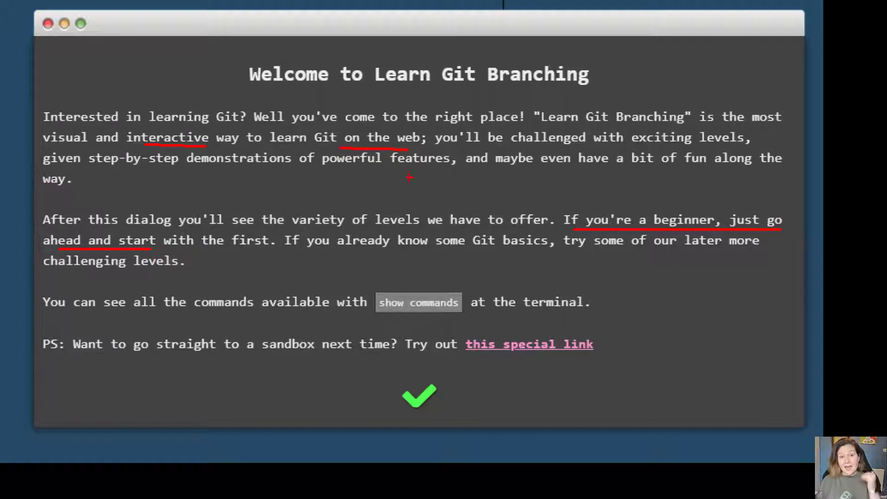
mouse_move(456, 85)
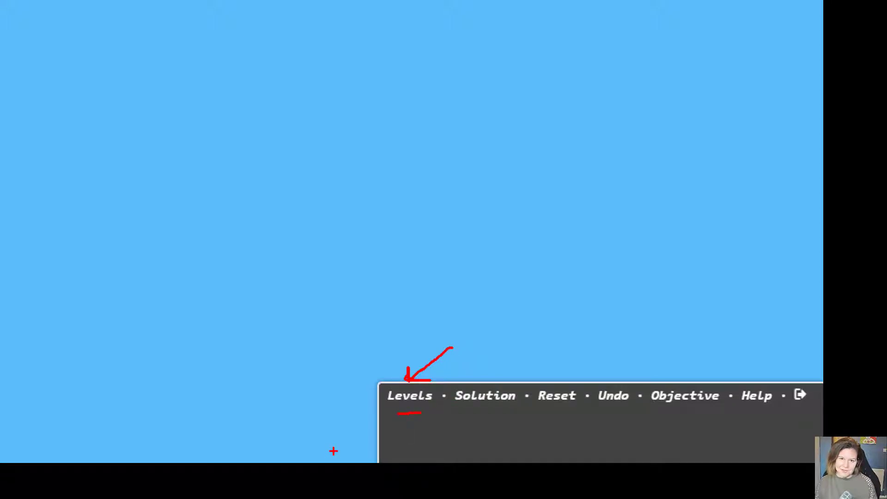
mouse_move(552, 429)
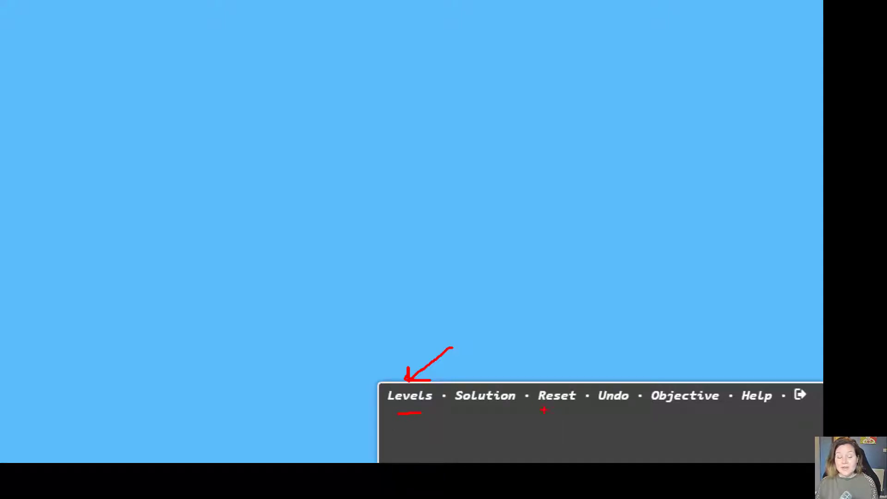
mouse_move(552, 414)
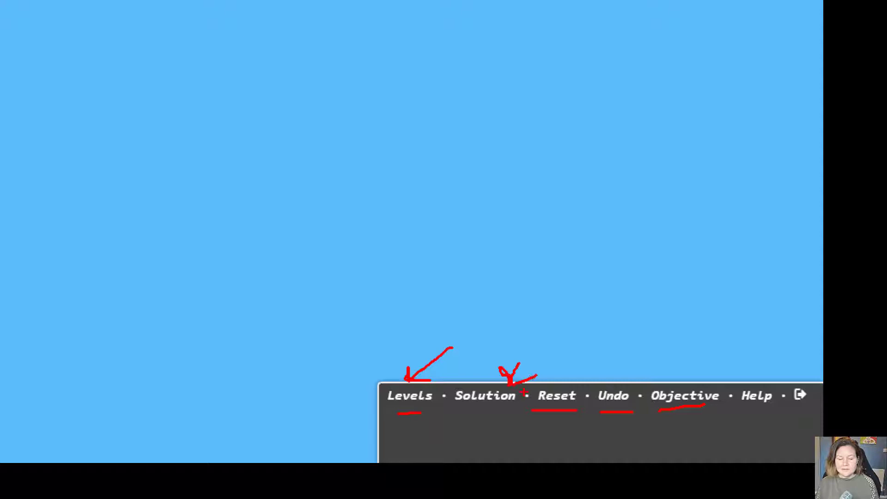
mouse_move(547, 331)
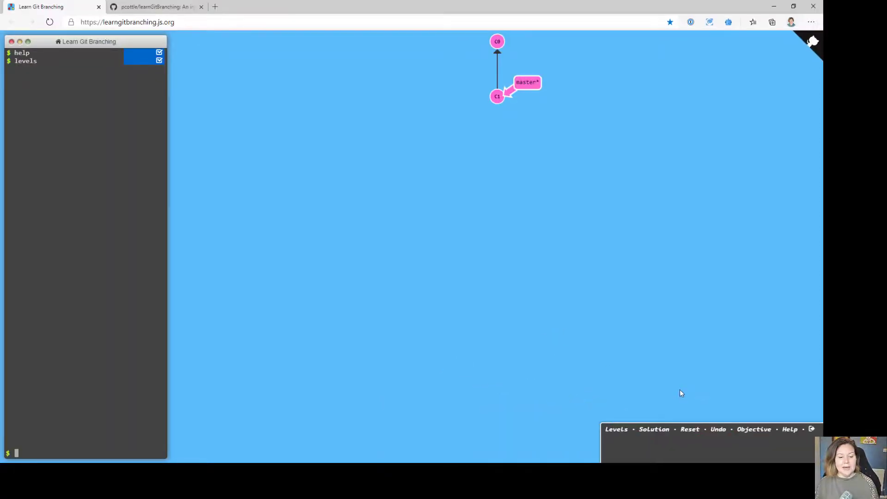
mouse_move(636, 460)
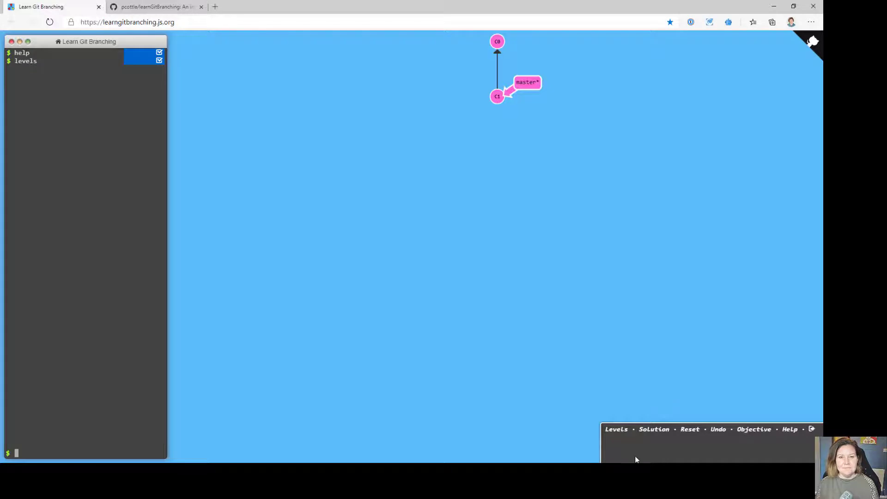
Load the first level, Introduction to Git Commits, from the Levels list
left_click(616, 428)
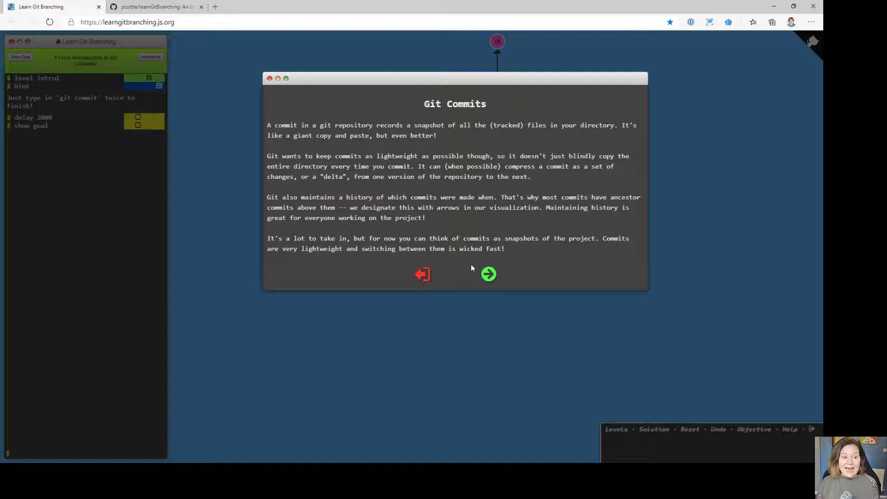
Run git commit in the demonstration, adding C2 after C1 with master on C2
left_click(488, 274)
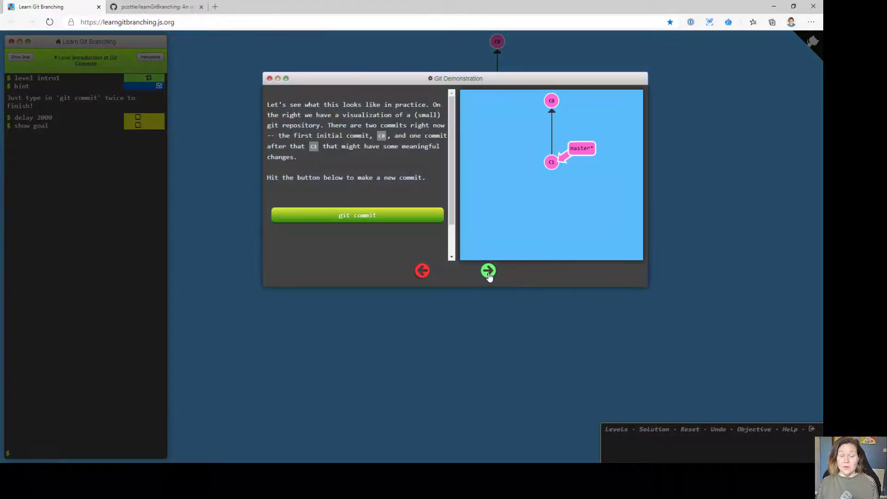
mouse_move(484, 277)
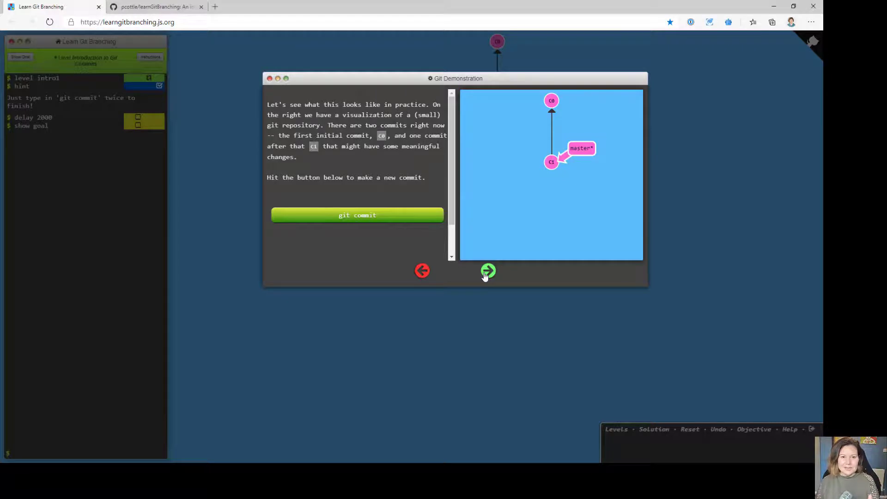
mouse_move(469, 252)
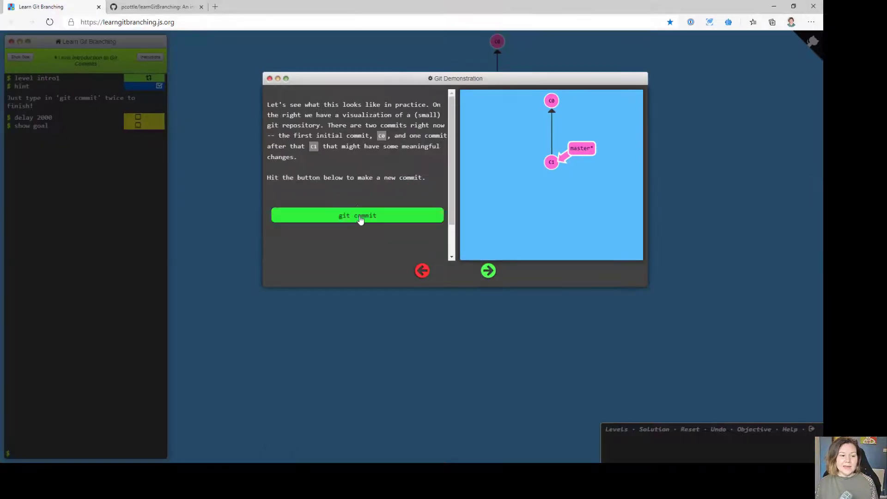
left_click(357, 215)
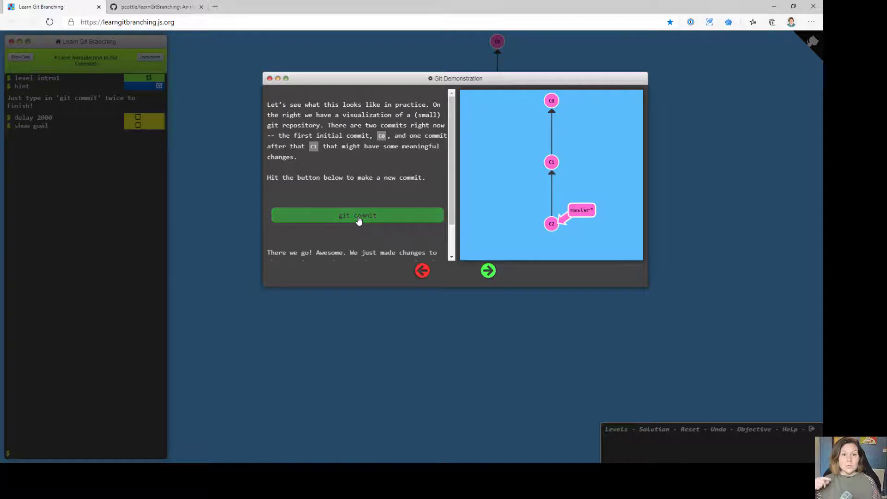
left_click(358, 215)
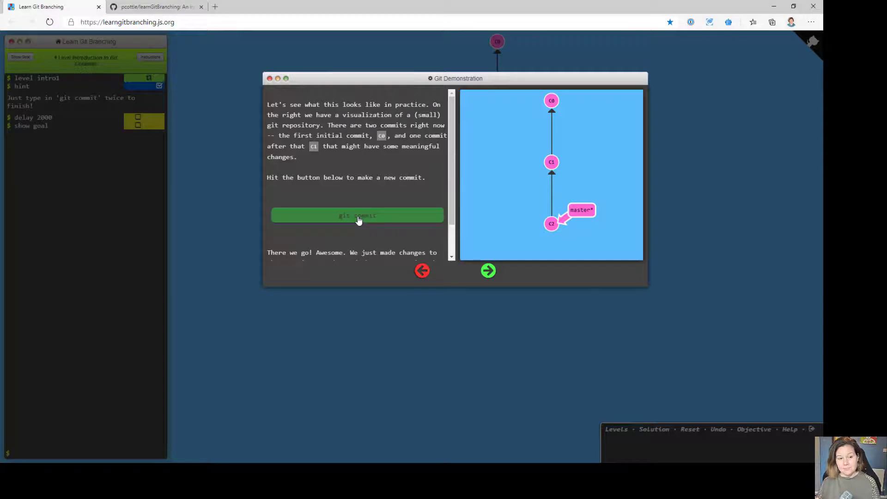
scroll("down", 3)
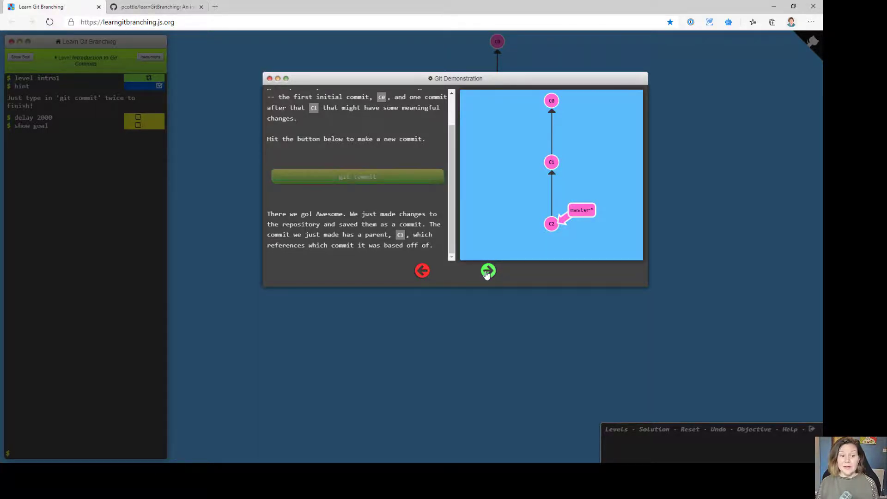
Advance to the final instruction page asking for two commits
left_click(488, 270)
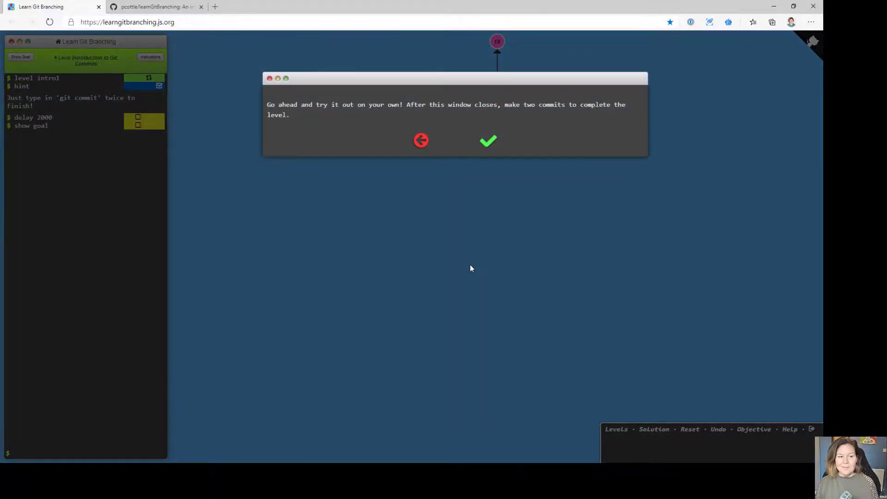
mouse_move(466, 262)
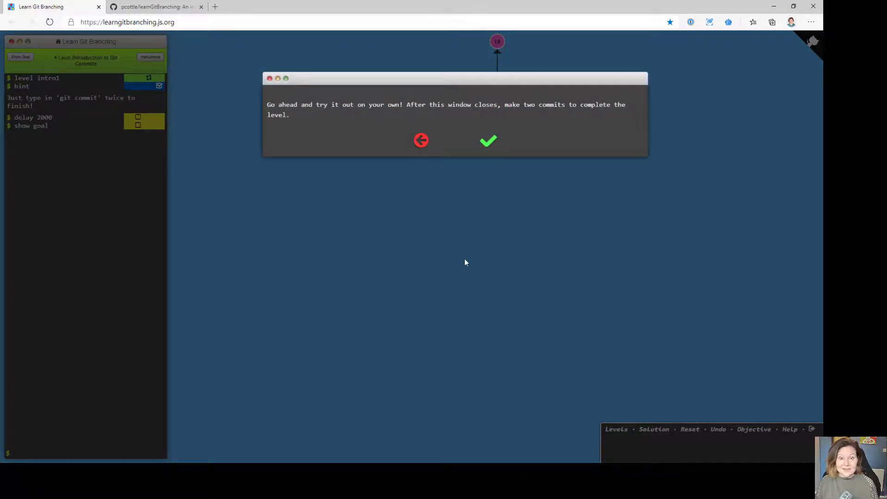
mouse_move(478, 188)
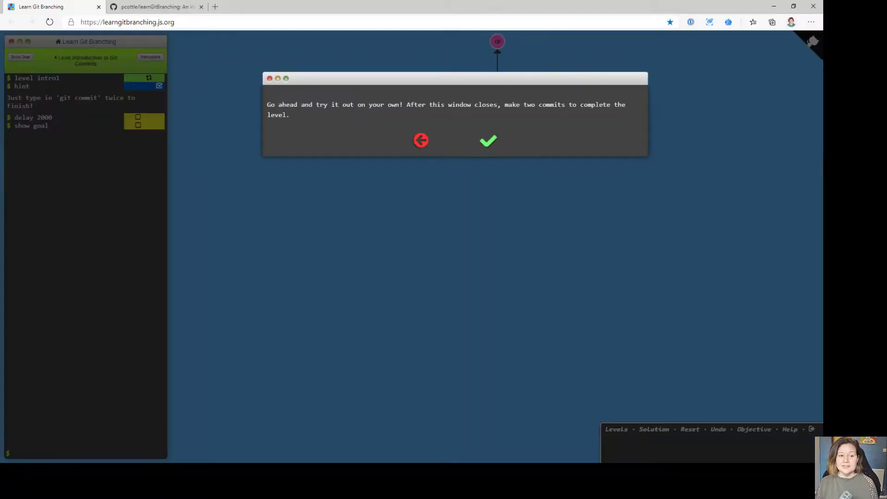
Dismiss the instructions and show the goal graph of C0 through C3
left_click(488, 141)
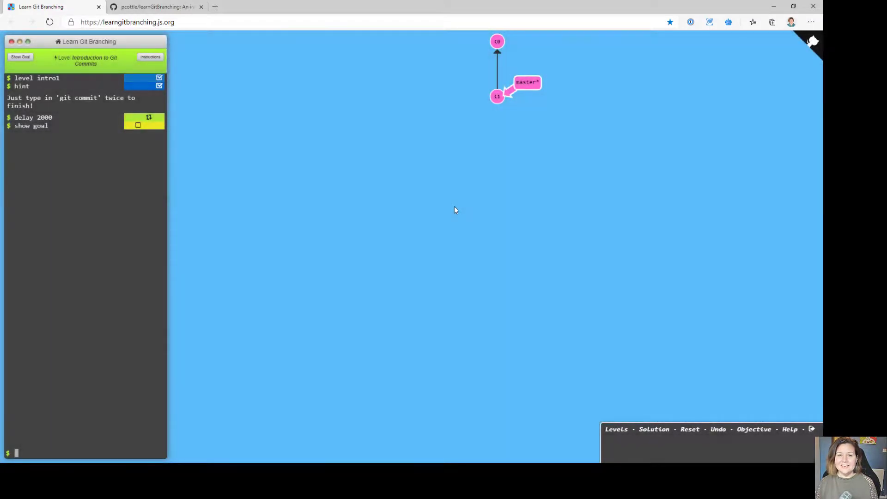
mouse_move(405, 199)
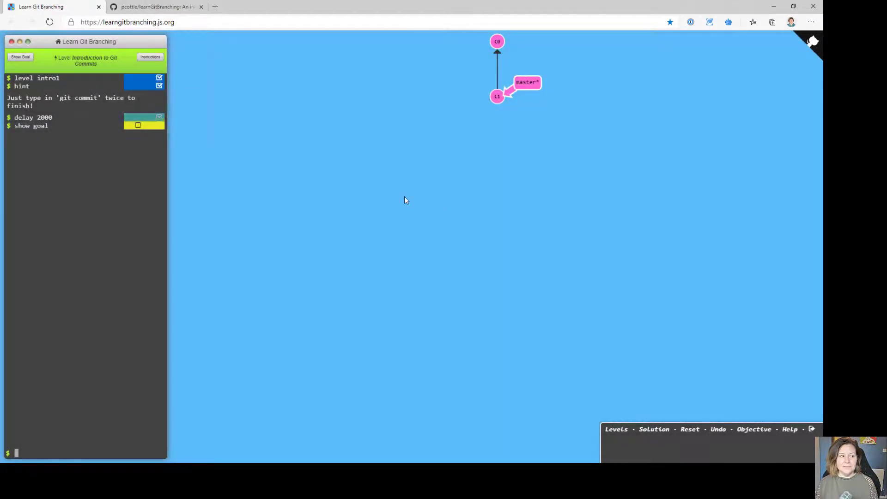
left_click(20, 56)
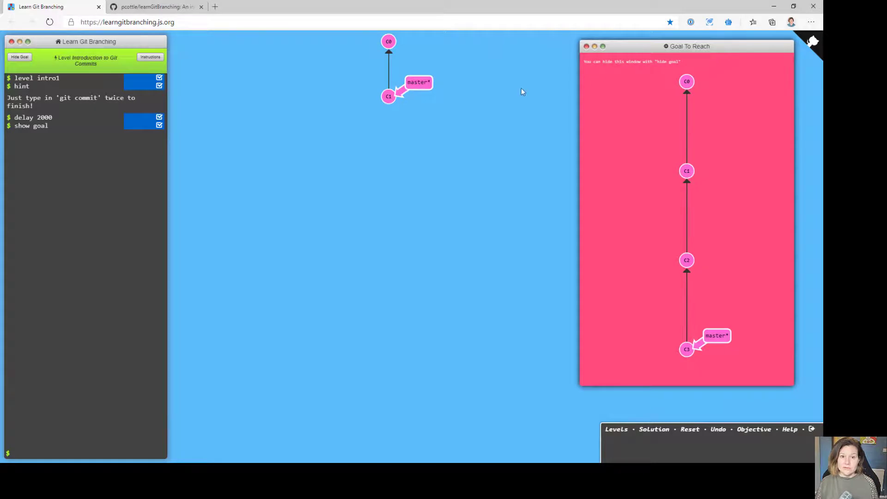
mouse_move(729, 113)
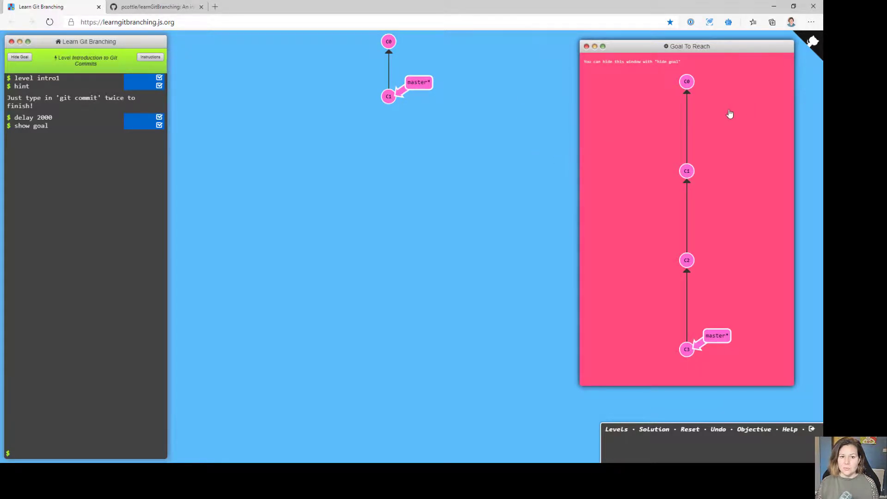
mouse_move(690, 141)
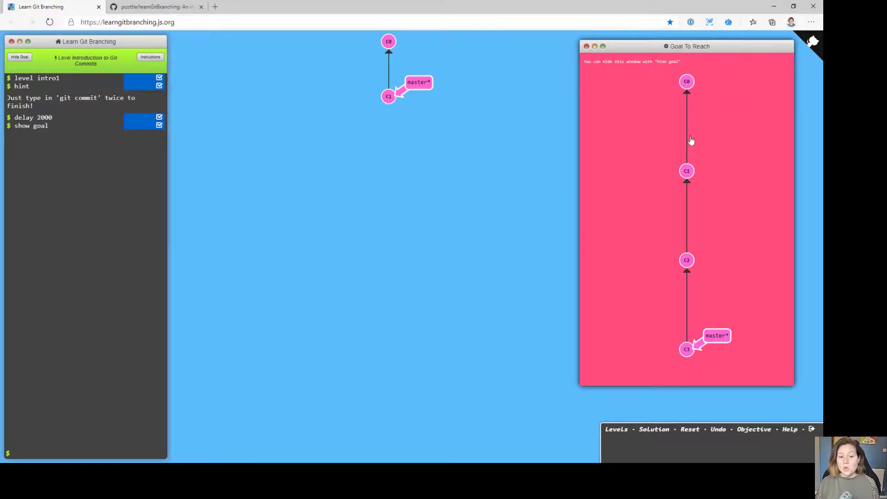
mouse_move(348, 65)
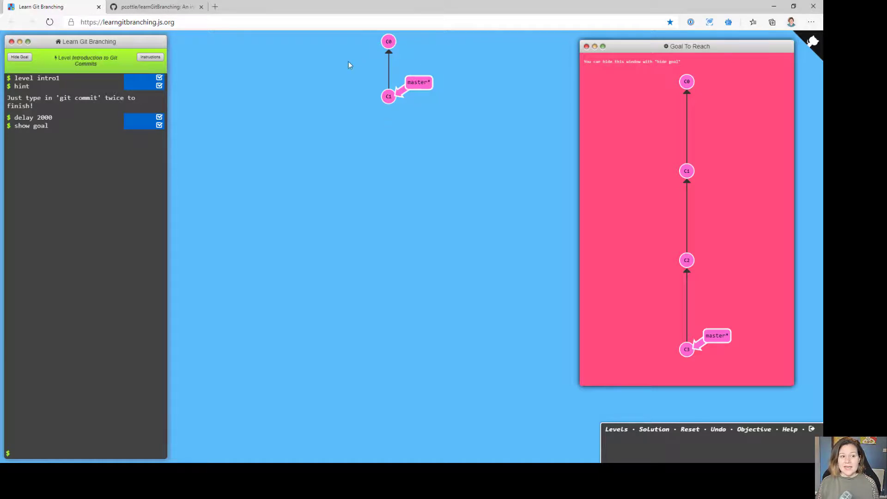
mouse_move(708, 278)
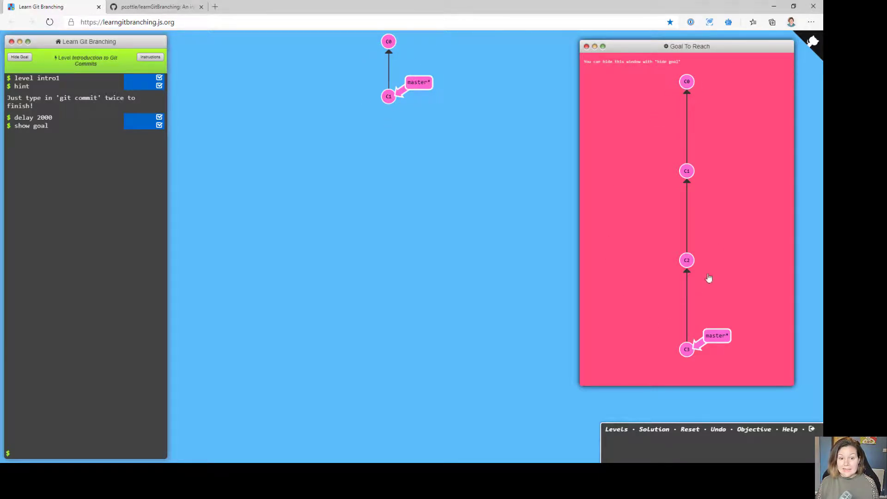
mouse_move(682, 227)
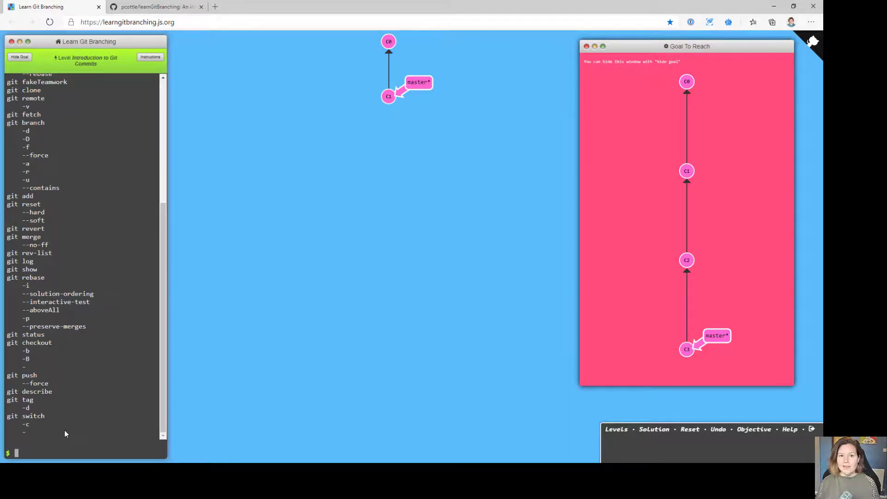
scroll("up", 3)
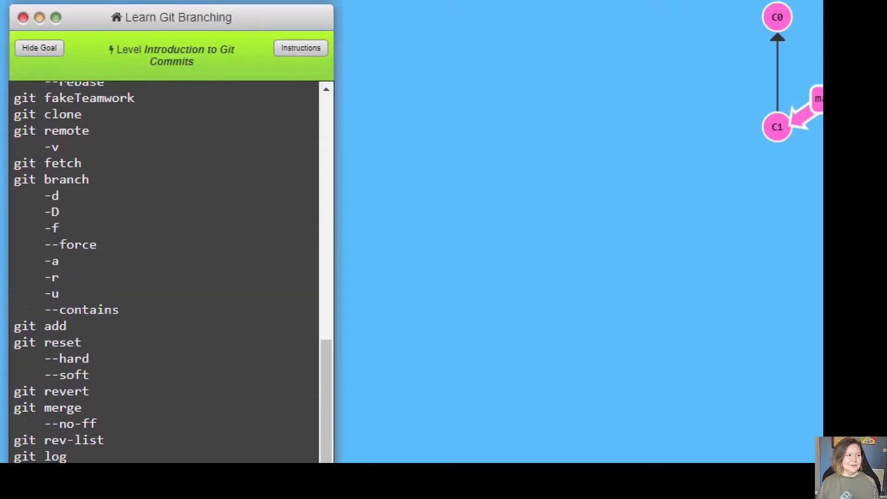
left_click_drag(141, 131, 144, 347)
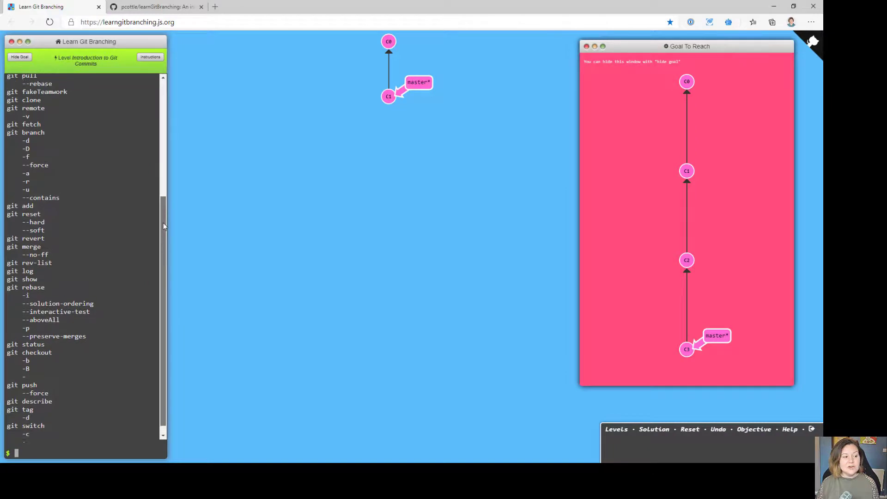
scroll("up", 3)
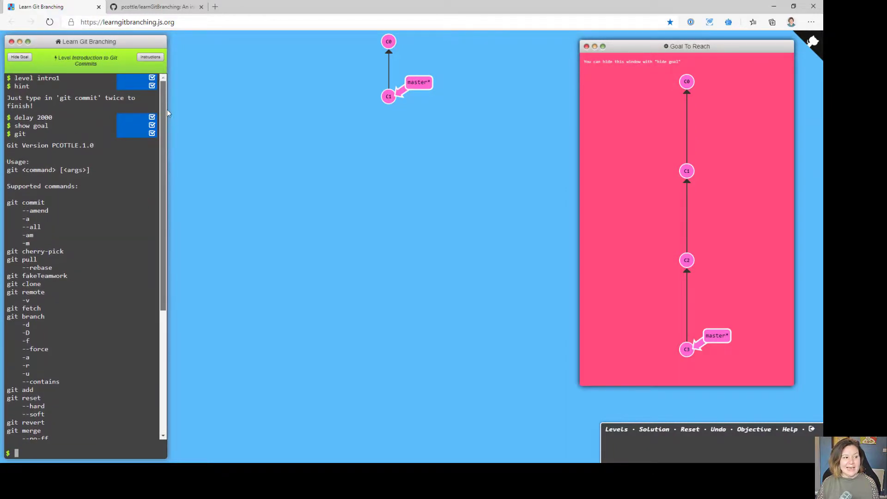
mouse_move(166, 149)
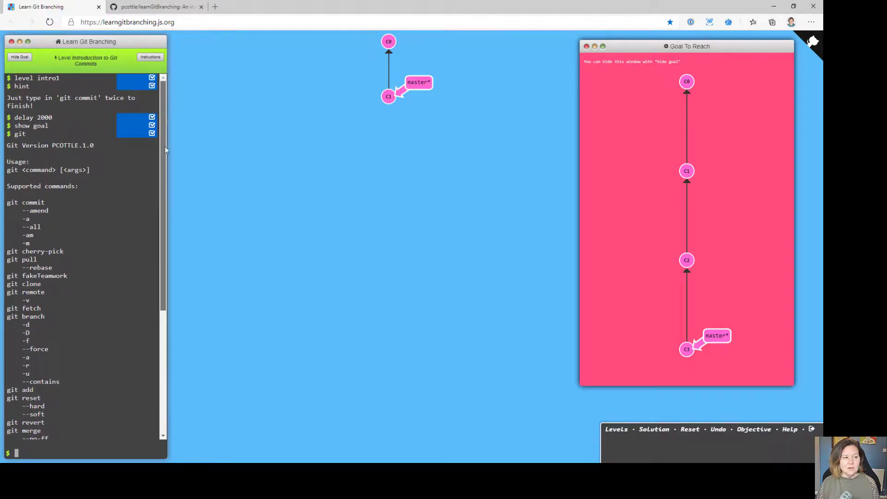
scroll("down", 3)
type("git commit")
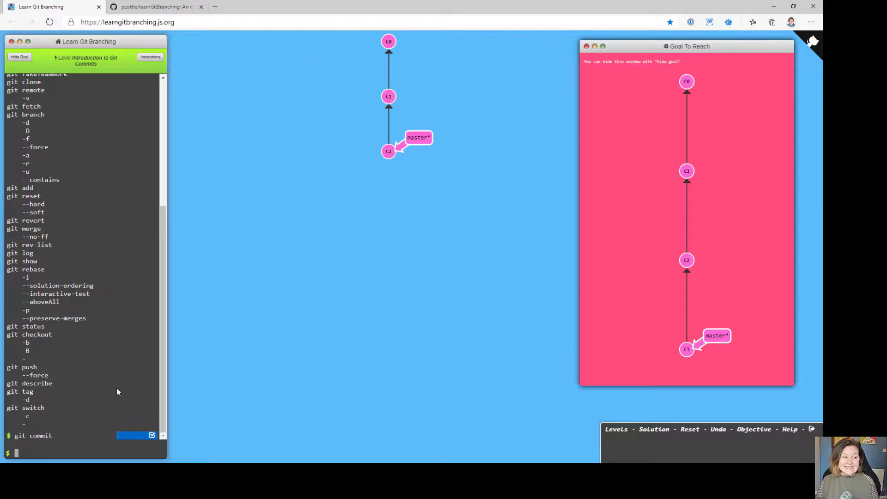
mouse_move(446, 340)
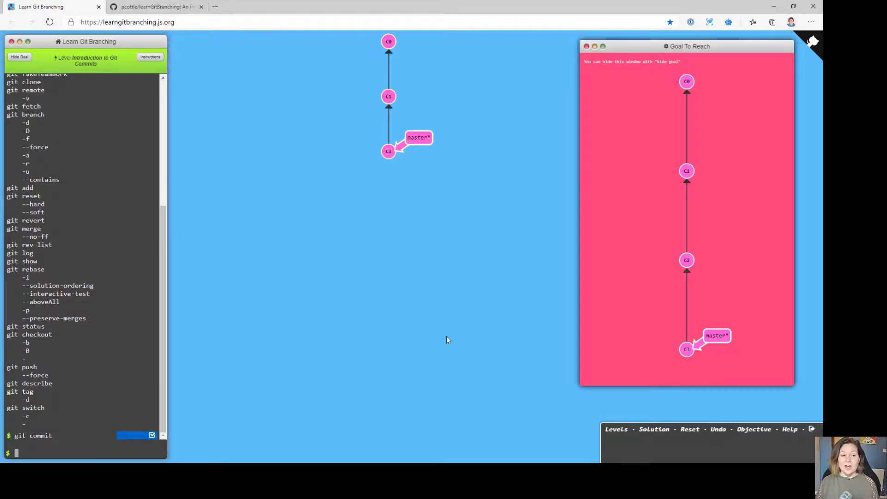
mouse_move(388, 157)
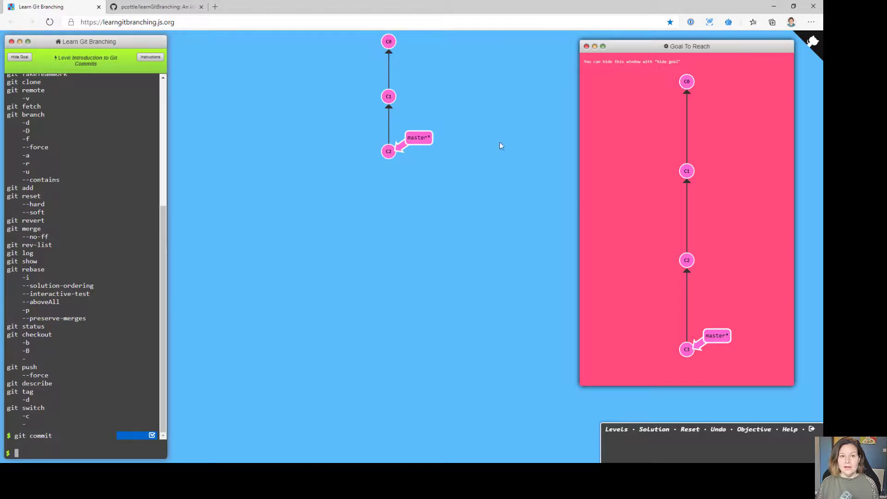
mouse_move(594, 214)
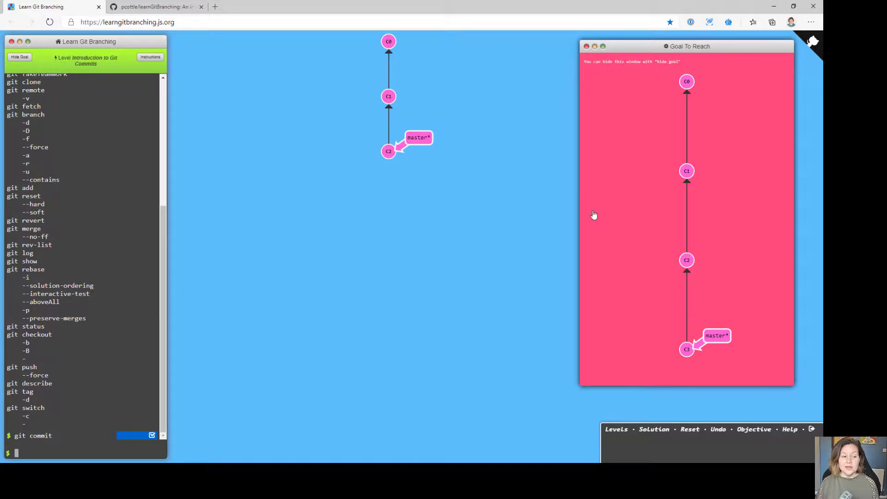
mouse_move(331, 318)
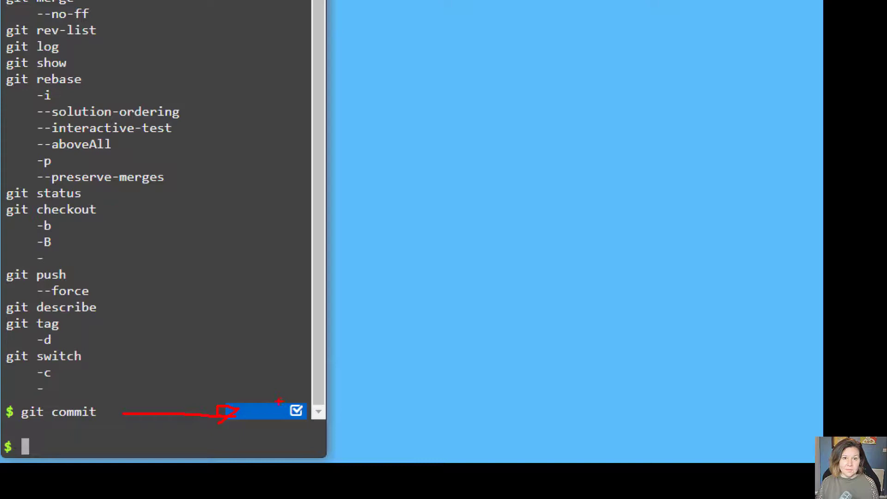
Run git commit, adding C2 after C1 with master on C2
key("Return")
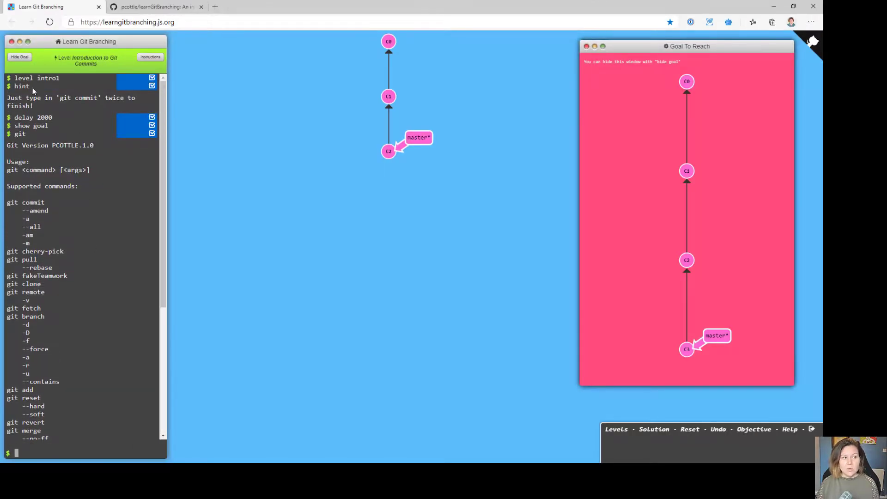
mouse_move(93, 151)
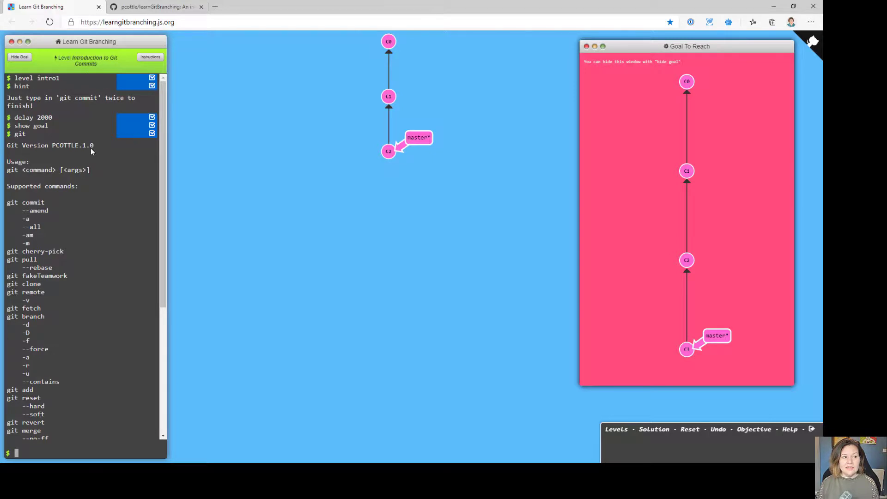
mouse_move(60, 134)
type("git commit")
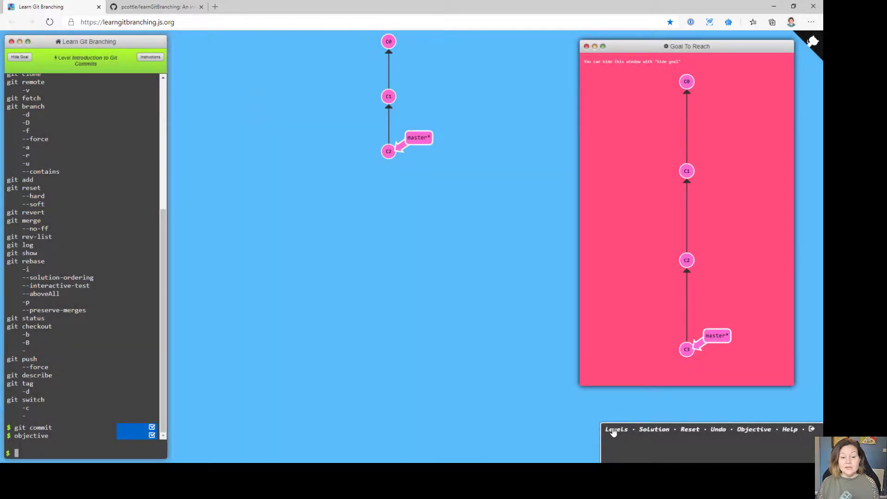
View the objective and reset the level back to C0 and C1
left_click(690, 429)
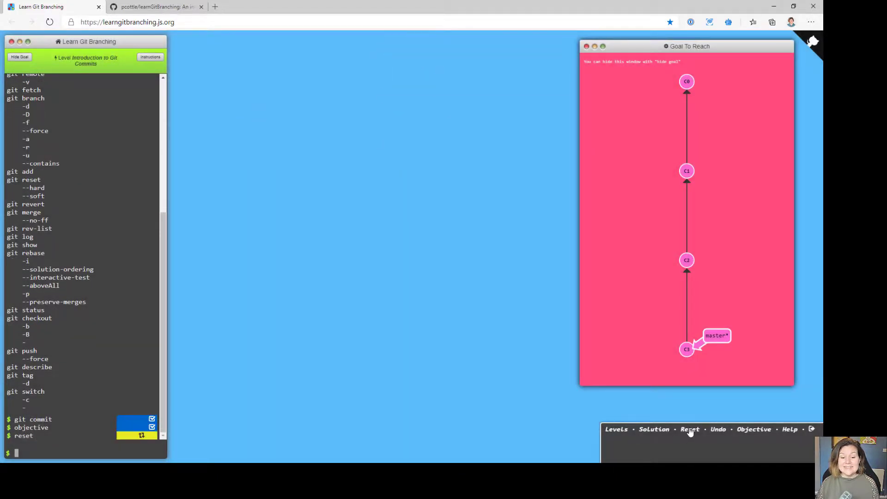
left_click(690, 428)
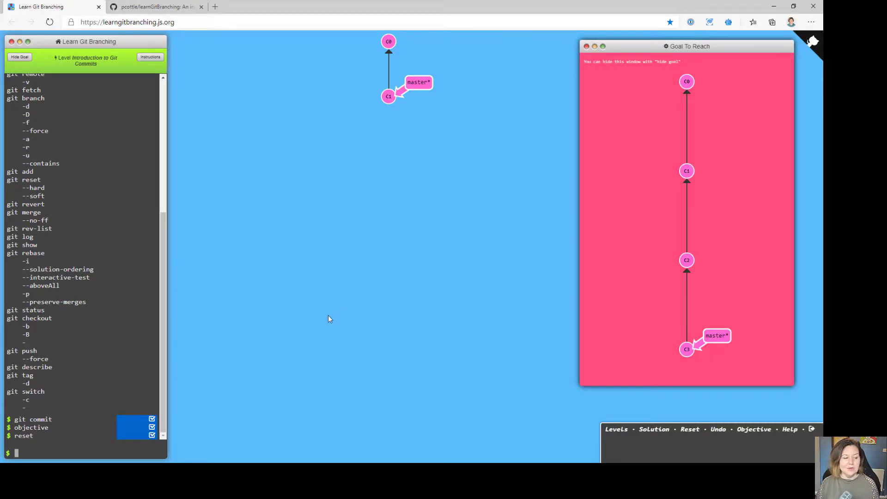
mouse_move(87, 420)
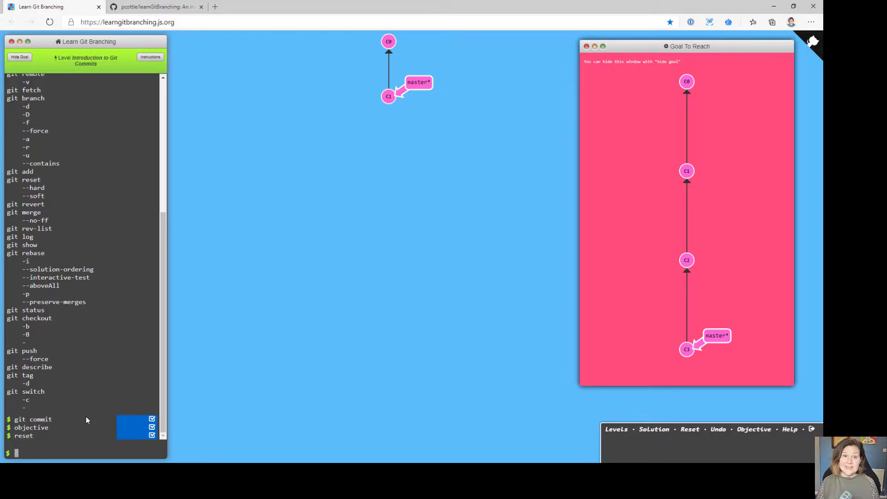
mouse_move(350, 235)
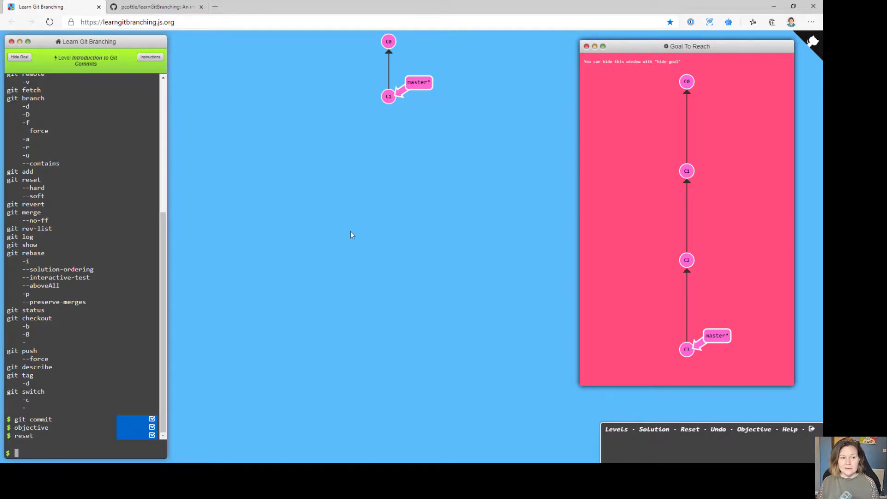
mouse_move(655, 322)
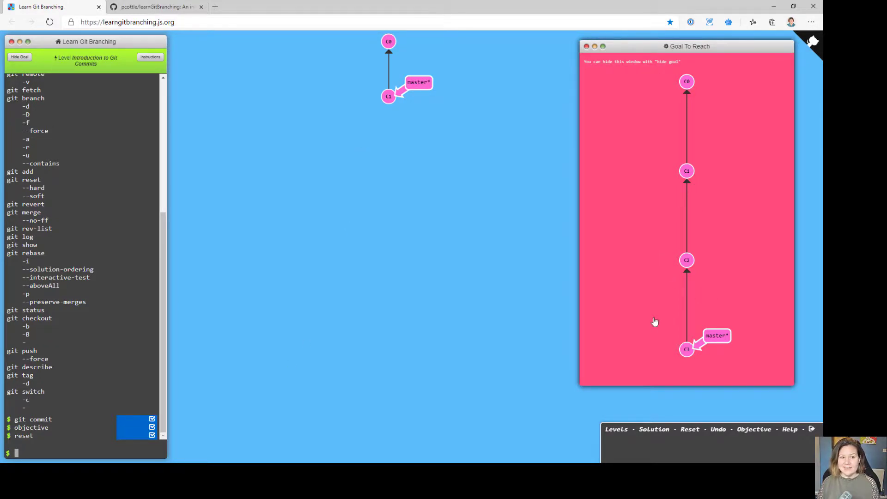
Run git commit twice to solve the level, then check the goal graph
type("git")
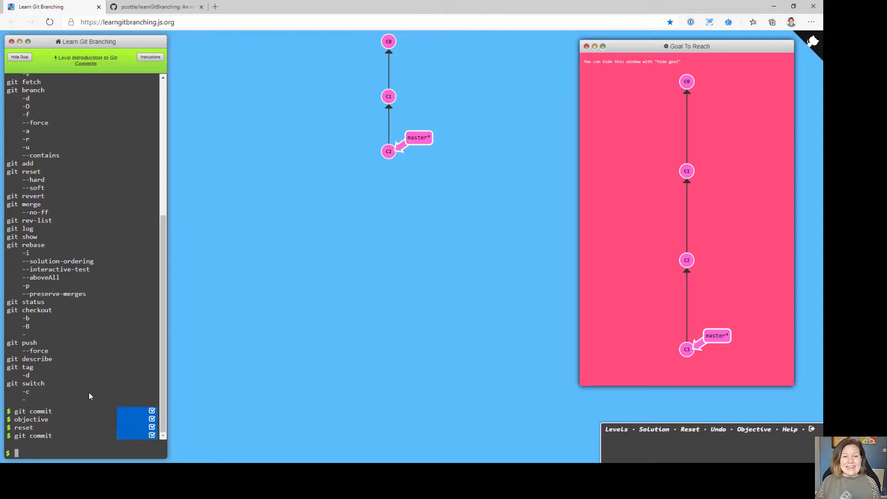
type("git commit")
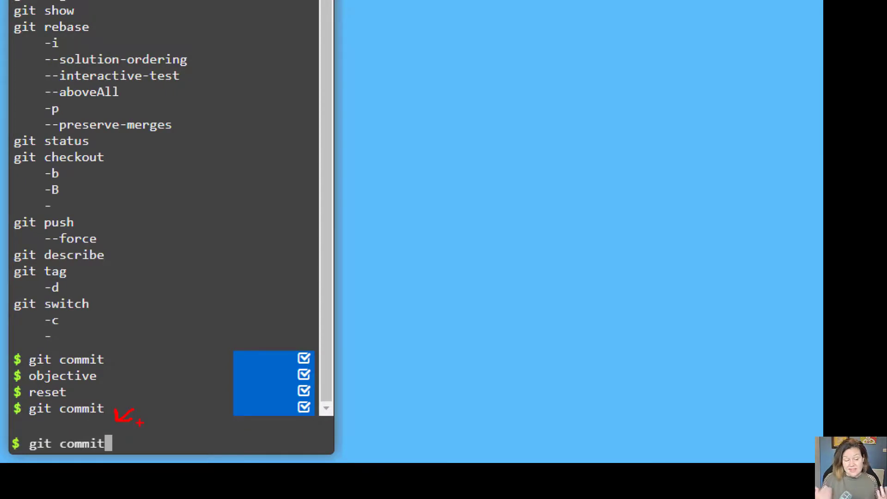
key("Return")
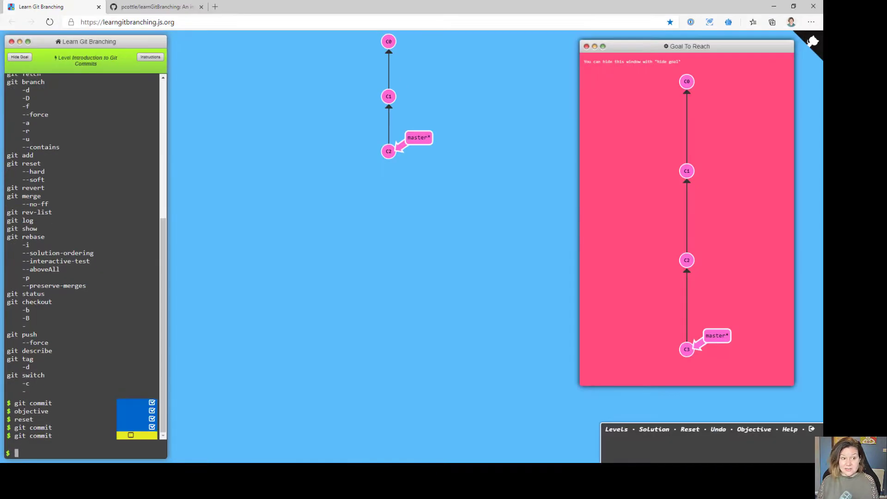
left_click(20, 57)
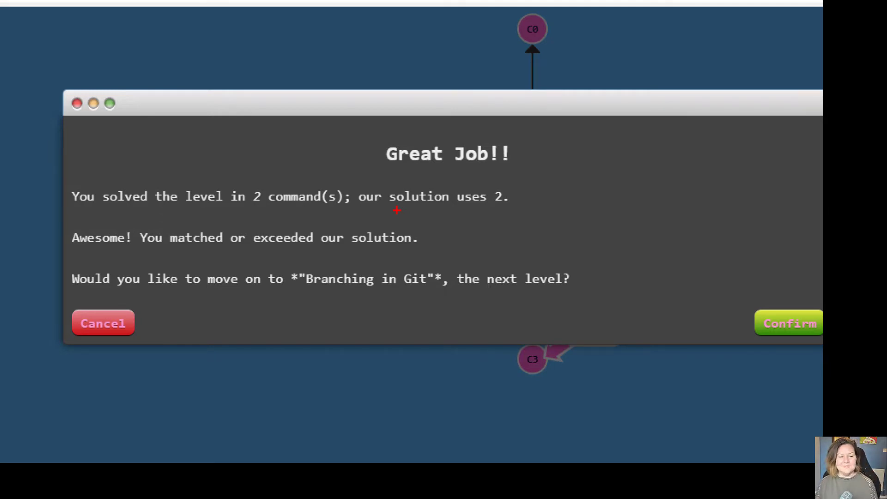
mouse_move(362, 212)
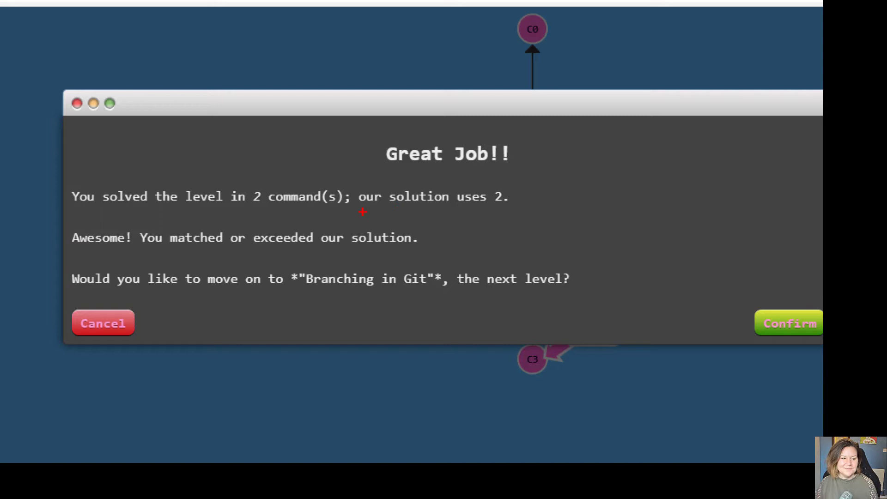